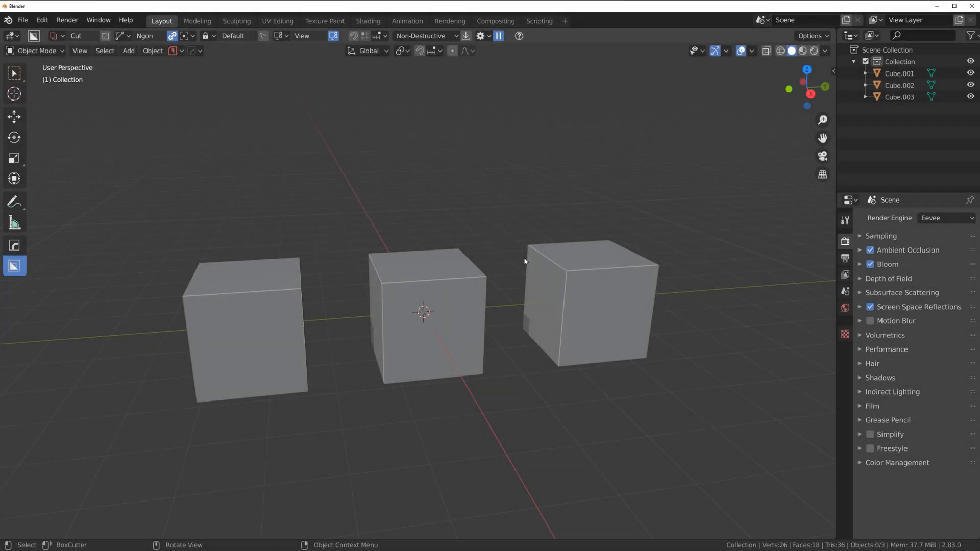
mouse_move(458, 251)
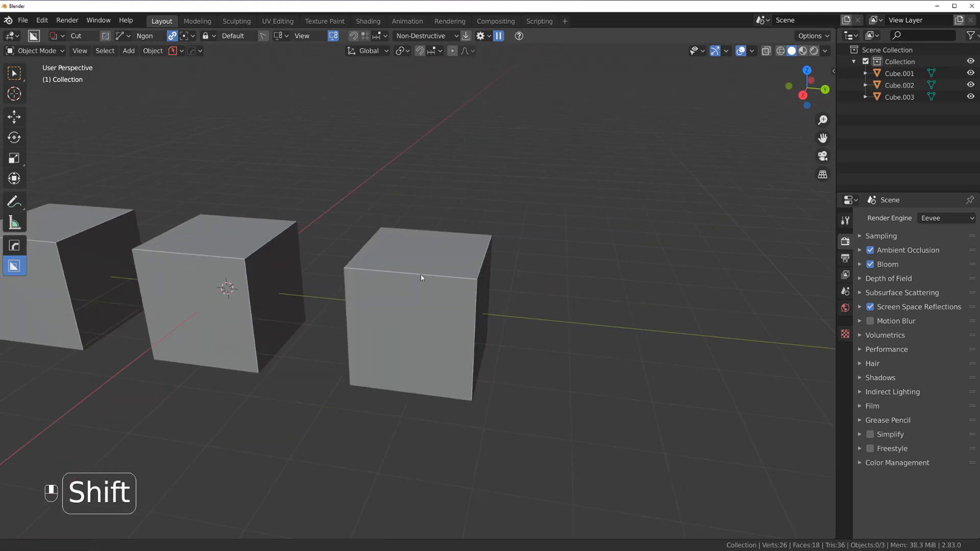
Add a Bevel modifier to Cube.003 with a 30° angle limit, three segments and 0.70 profile
key("q")
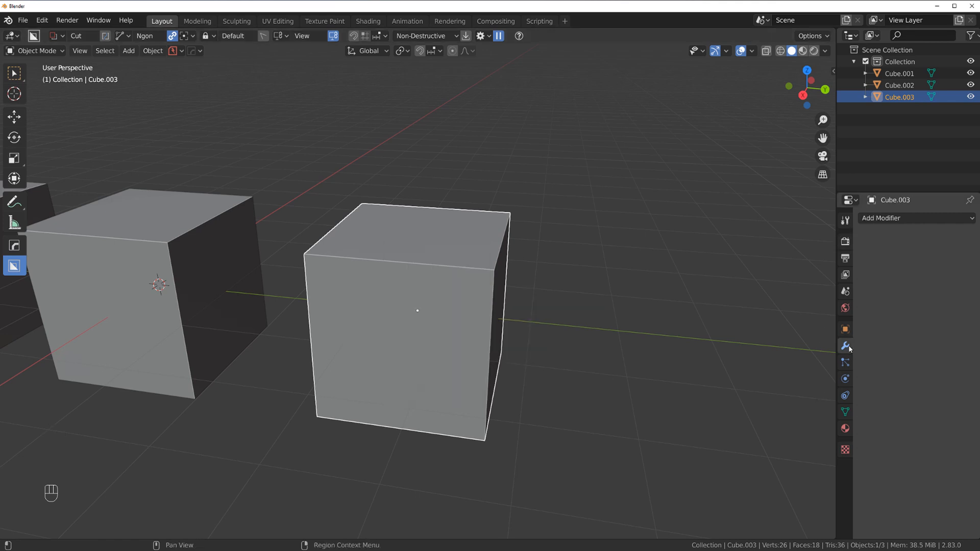
left_click(894, 218)
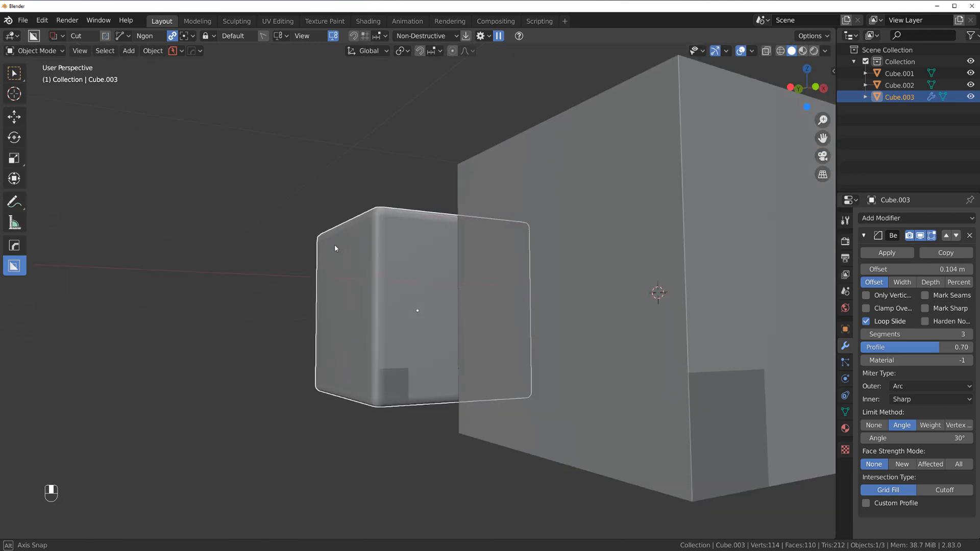
key("g")
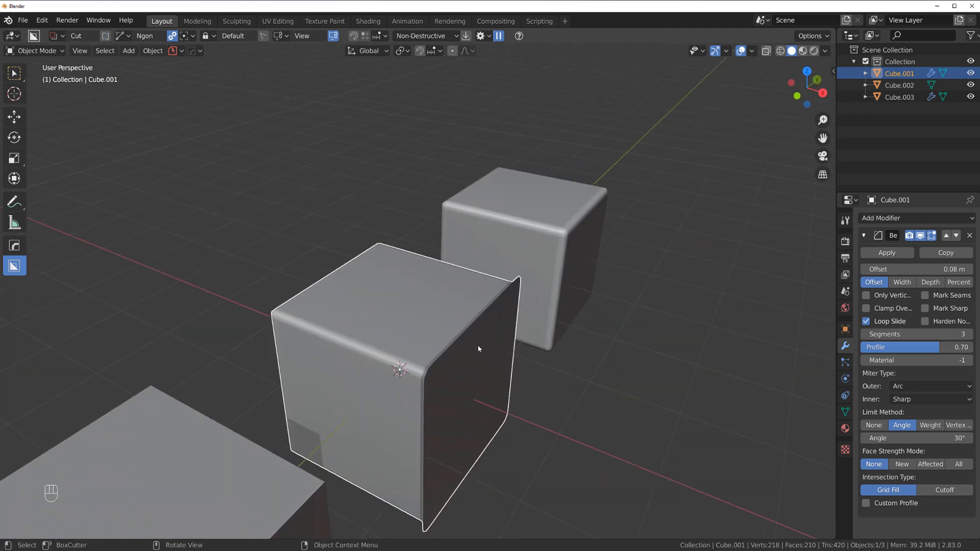
Drag a side face of bevelled Cube.001 in Edit Mode to reveal it looks broken, then return to Object Mode
key("Tab")
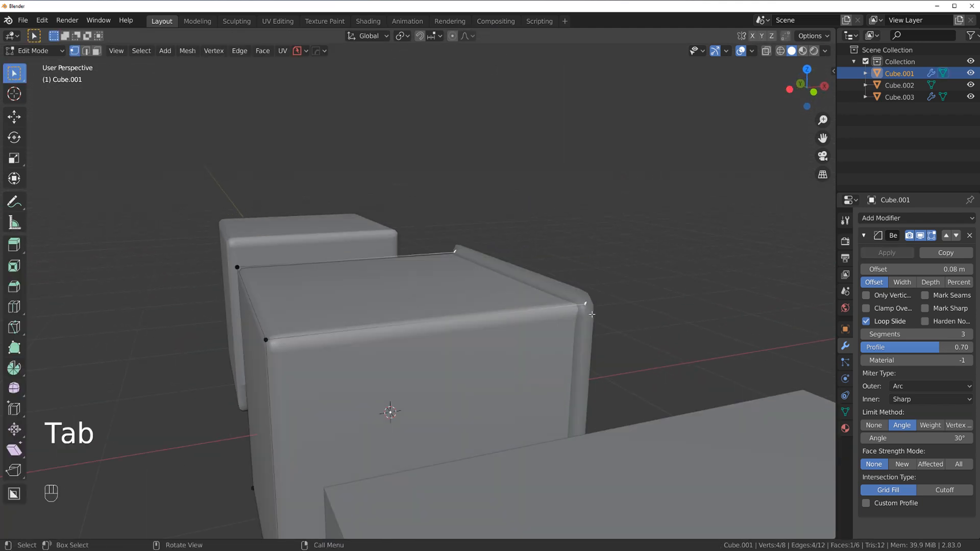
key("g")
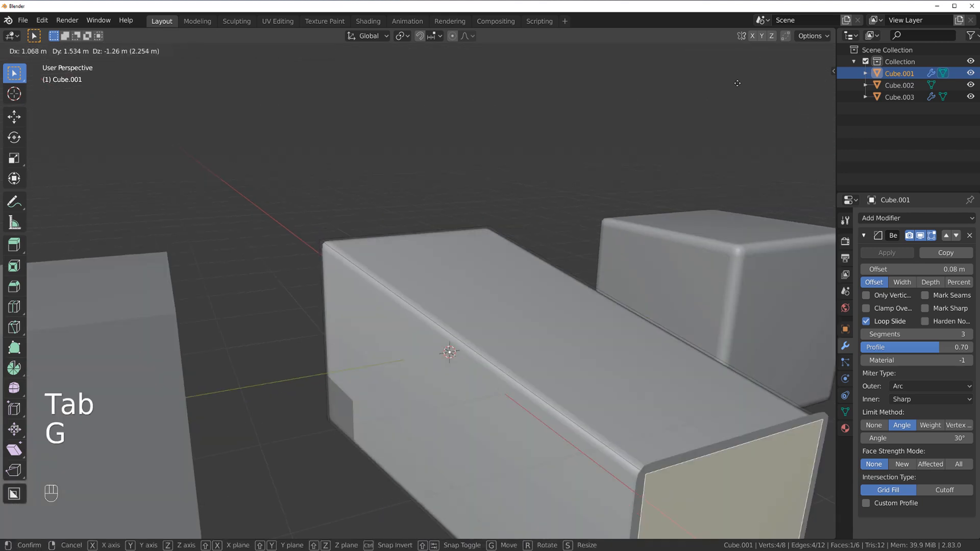
key("Tab")
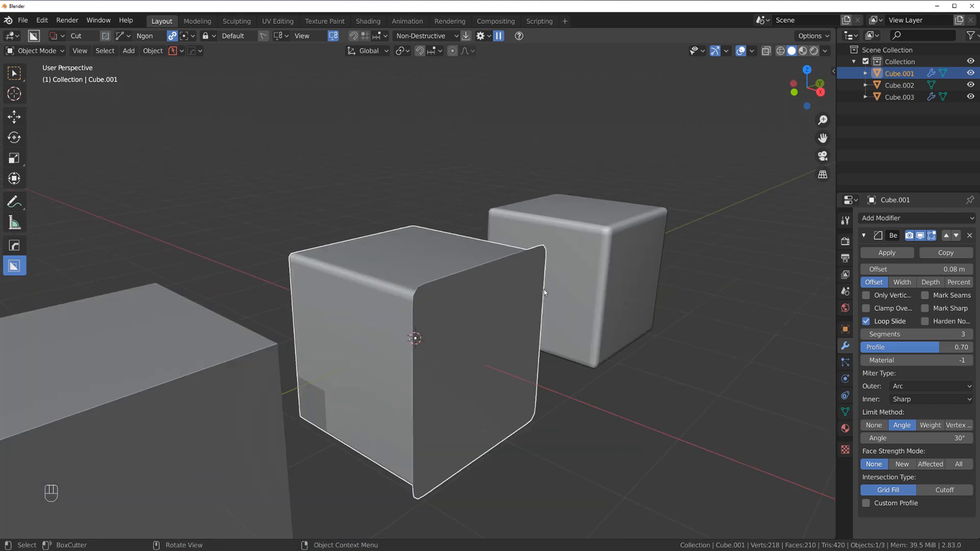
Enable Face Orientation colours in Preferences > Themes > 3D Viewport so back-facing faces show red
left_click(752, 51)
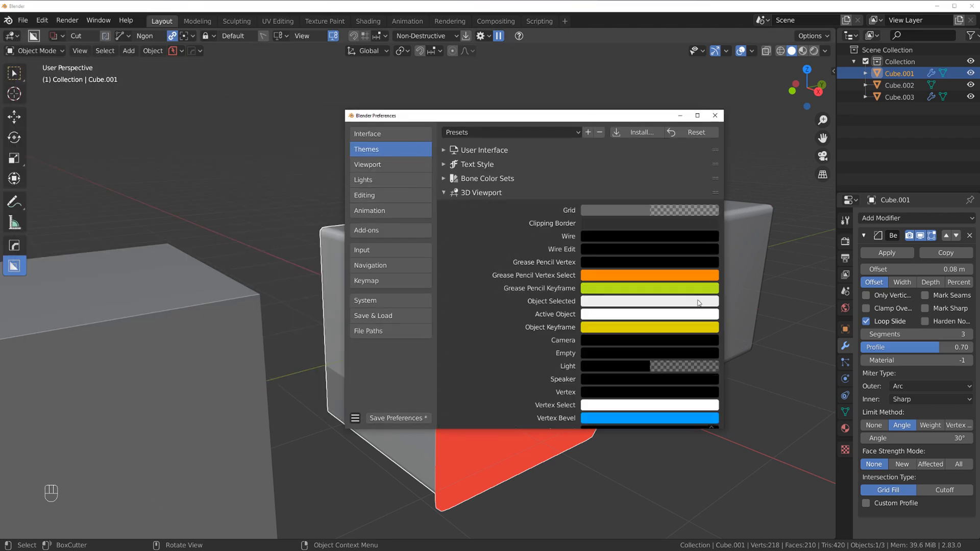
scroll("down", 3)
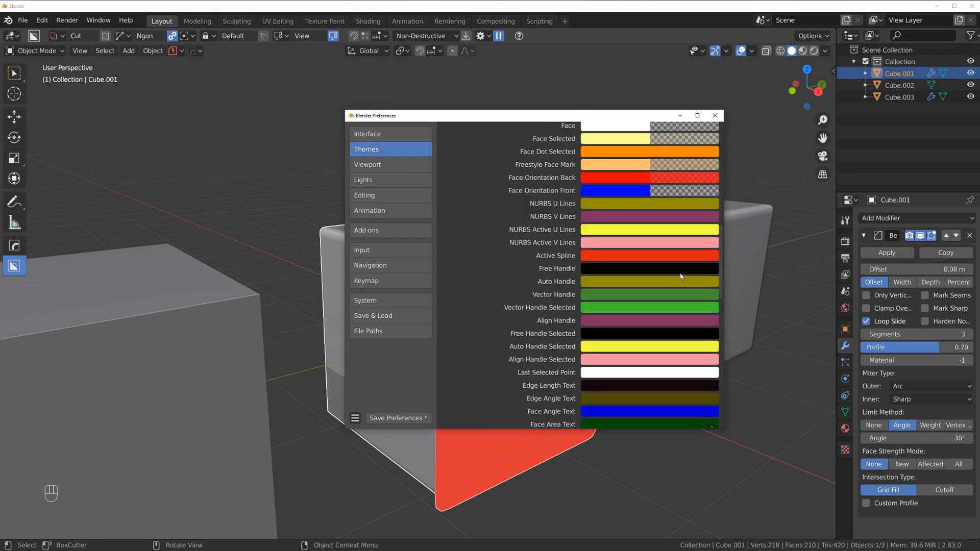
scroll("up", 3)
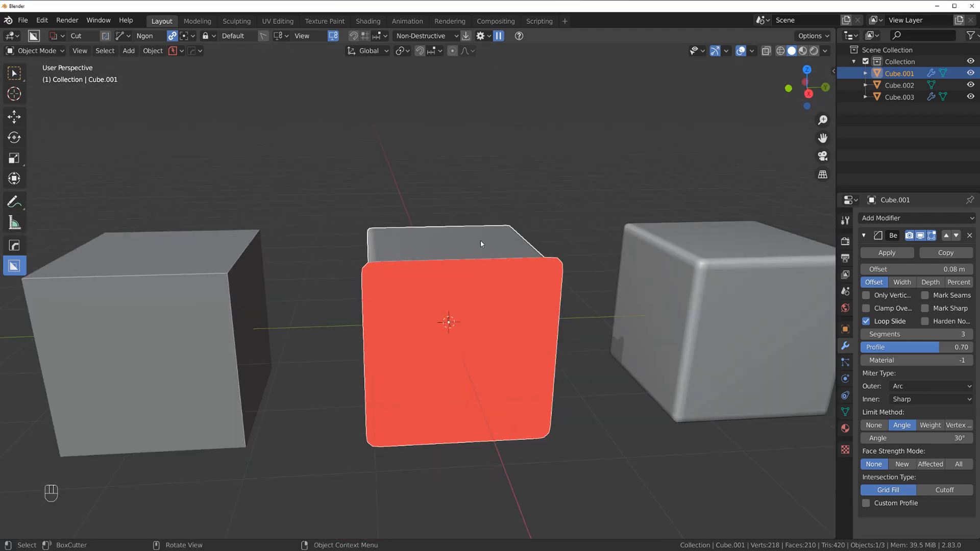
Recalculate Cube.001's normals outside (Alt+N) so the red face points outward
key("Tab")
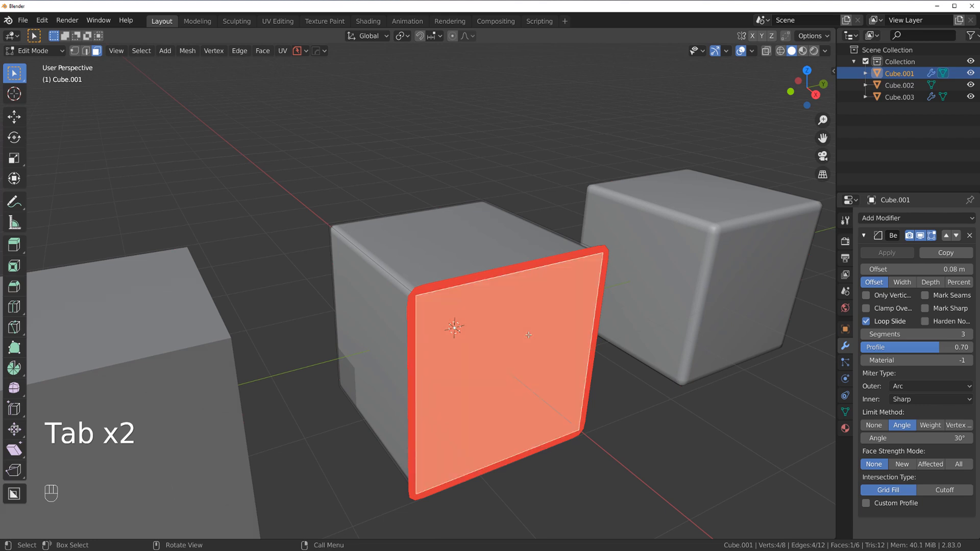
key("alt+n")
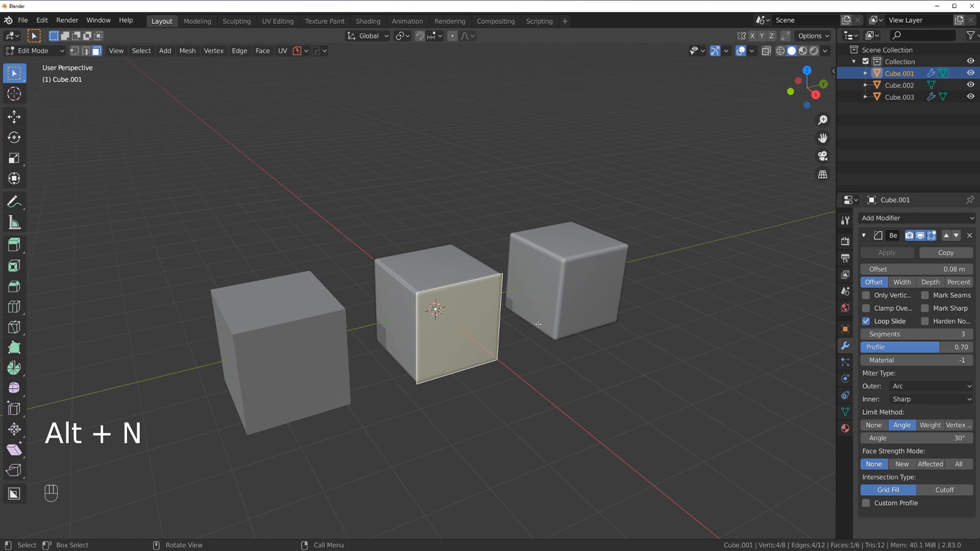
key("Tab")
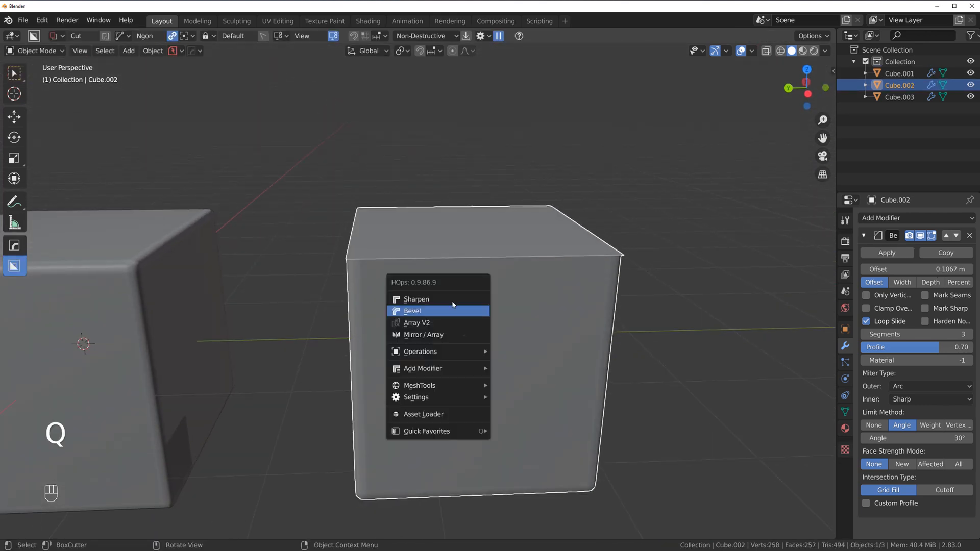
Apply a HOps bevel to Cube.002 and drag a corner vertex to expose its stray back-facing triangle
left_click(412, 310)
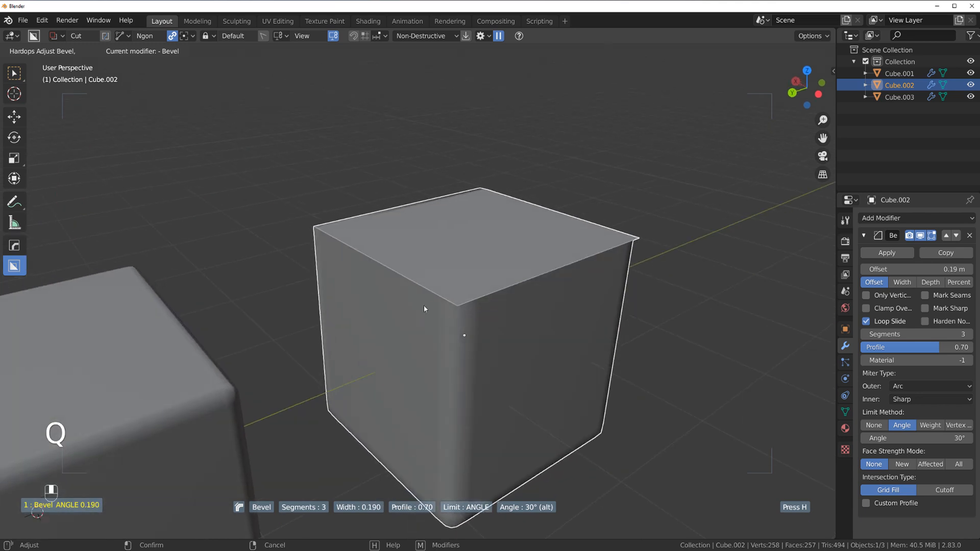
mouse_move(489, 330)
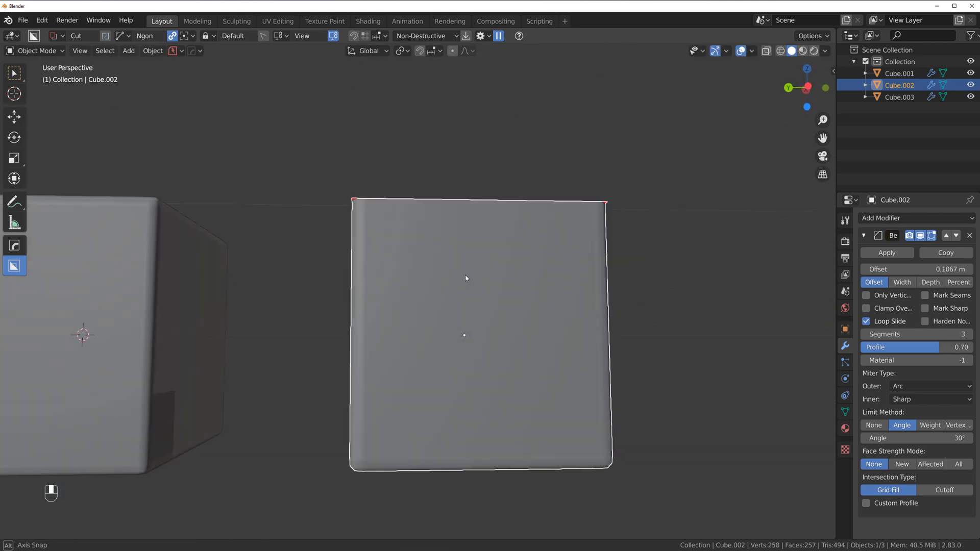
key("Tab")
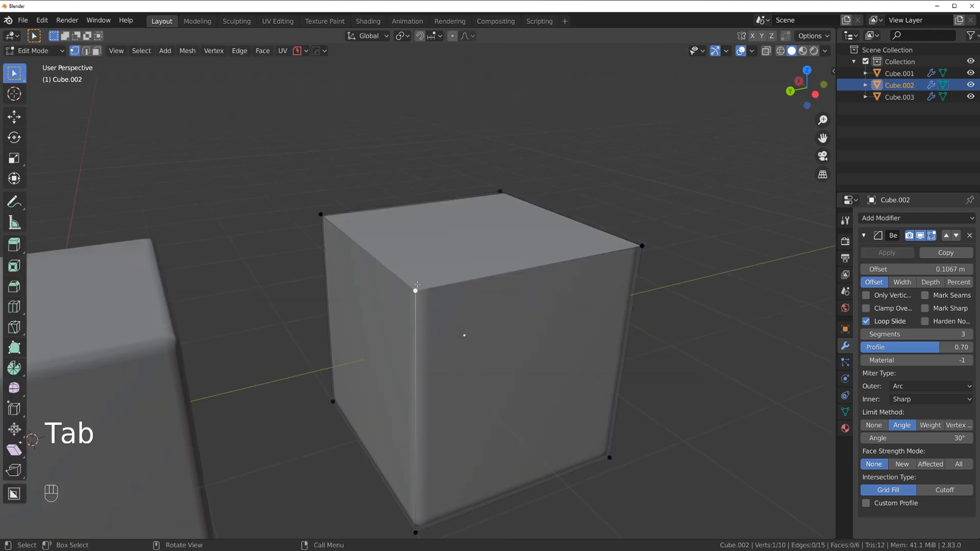
key("g")
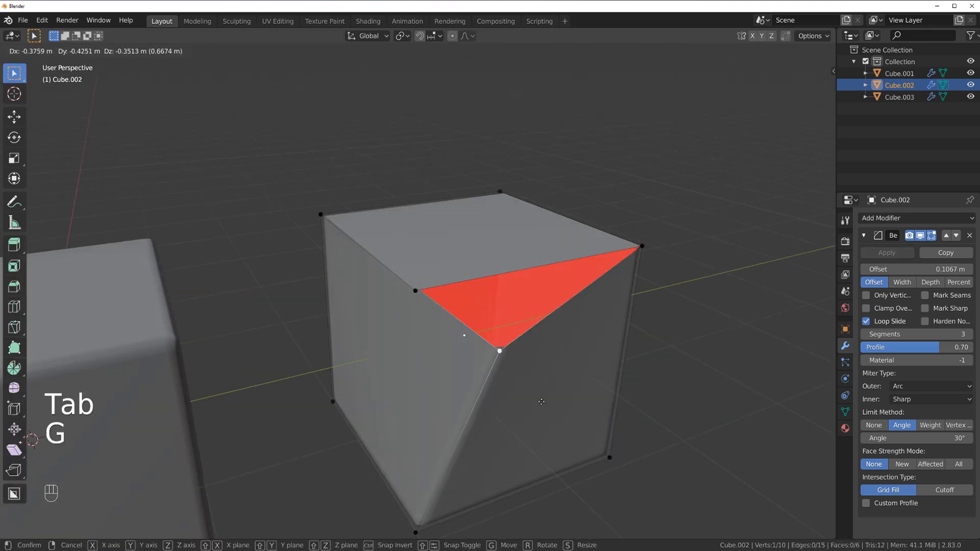
mouse_move(527, 378)
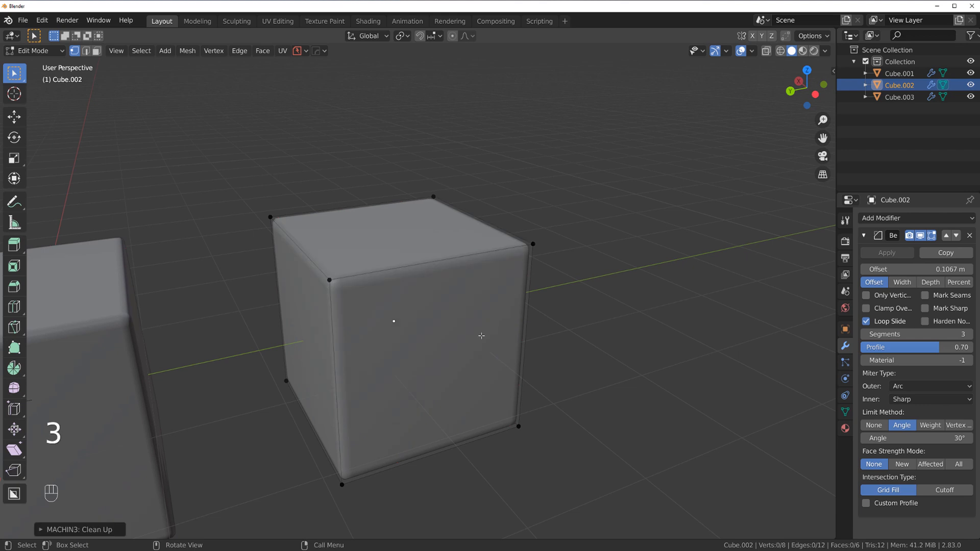
mouse_move(481, 347)
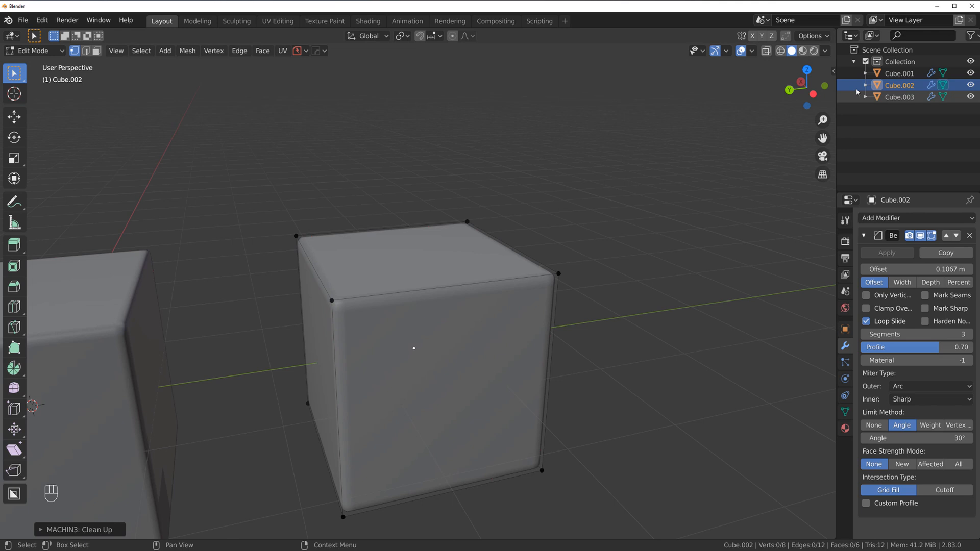
Undo the vertex moves and clean Cube.002's stray geometry so its angle-limited bevel shows smooth rounded edges
left_click(42, 20)
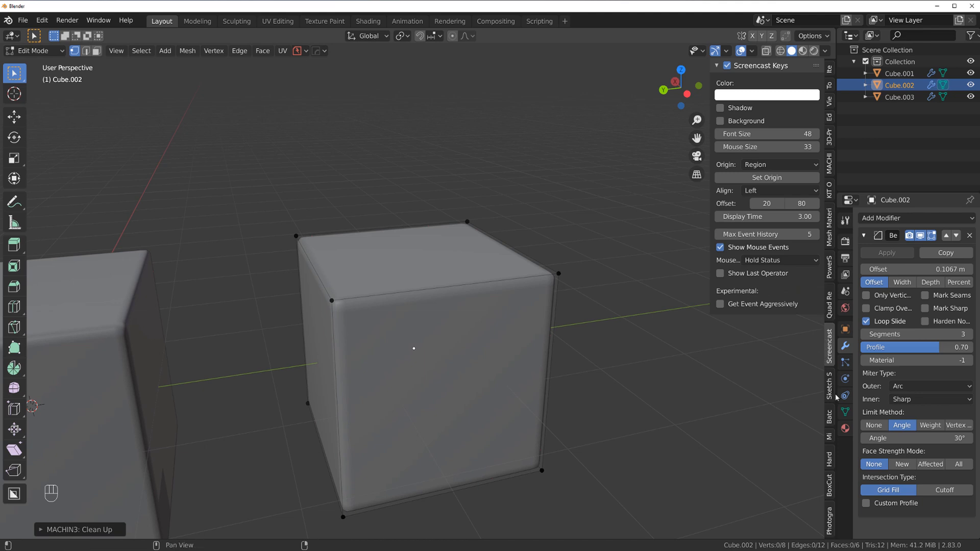
mouse_move(826, 318)
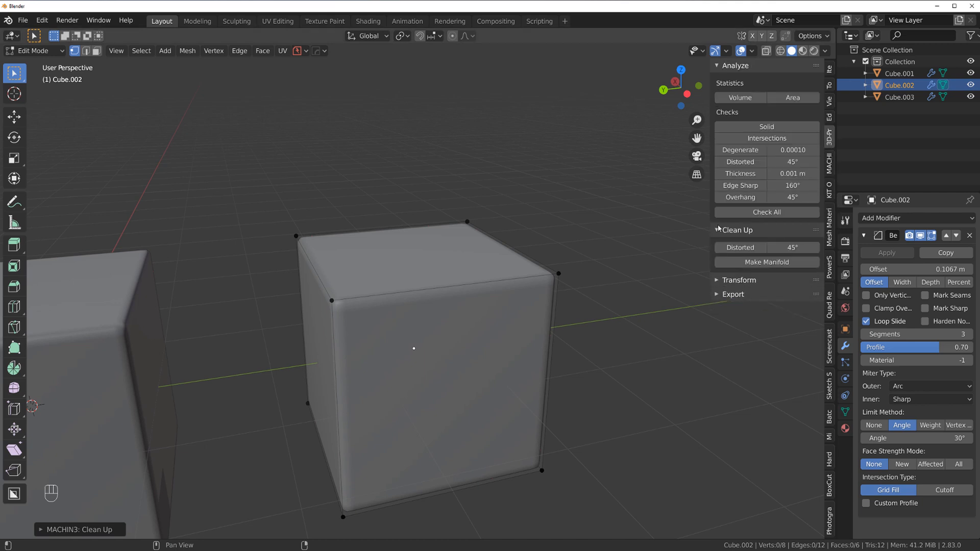
mouse_move(616, 251)
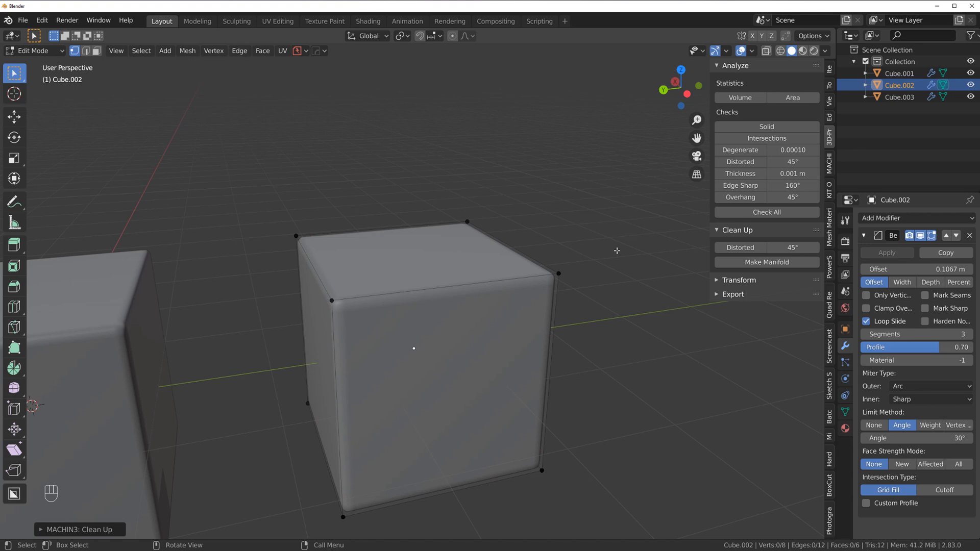
key("ctrl+z")
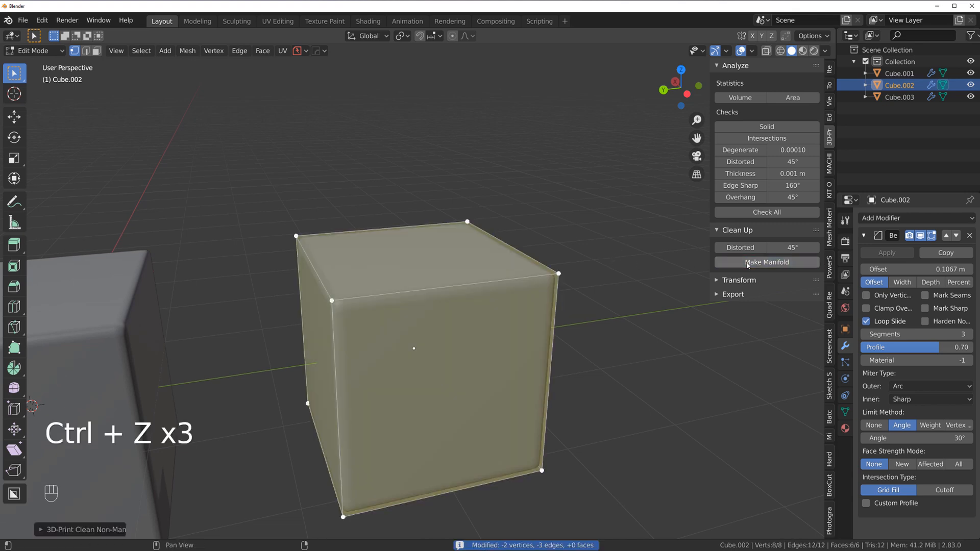
key("Tab")
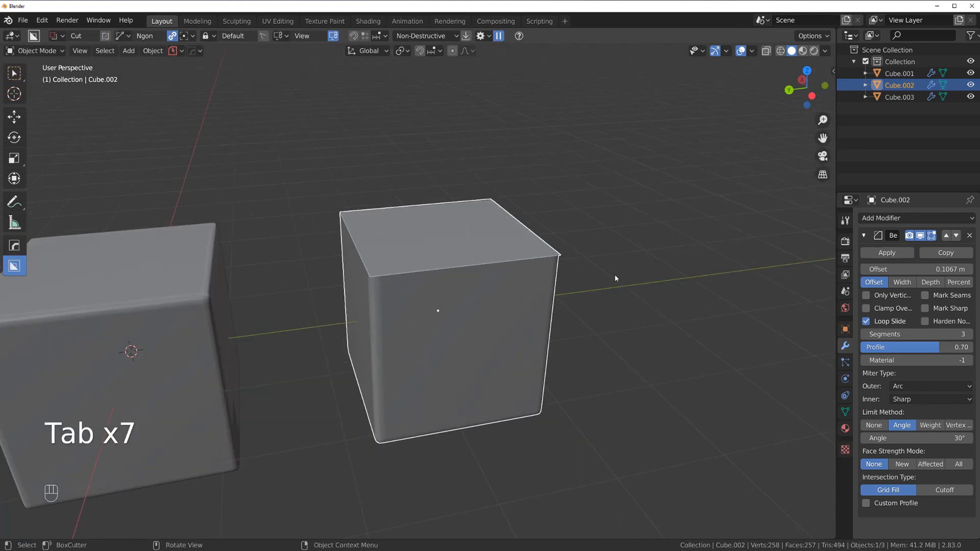
mouse_move(570, 273)
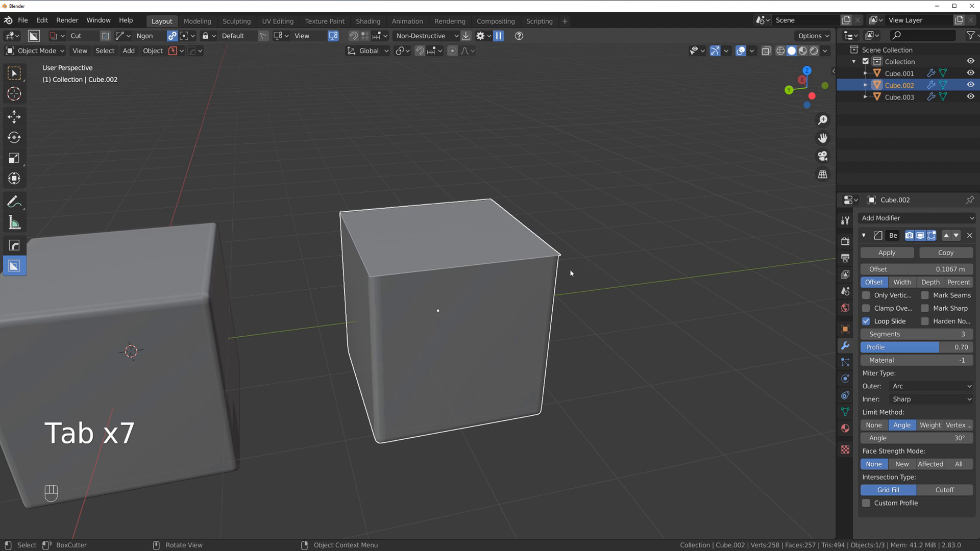
Add Cube.004 and Cube.005, with a dividing edge across Cube.005's top, and move Cube.005 to the front of the row
key("Tab")
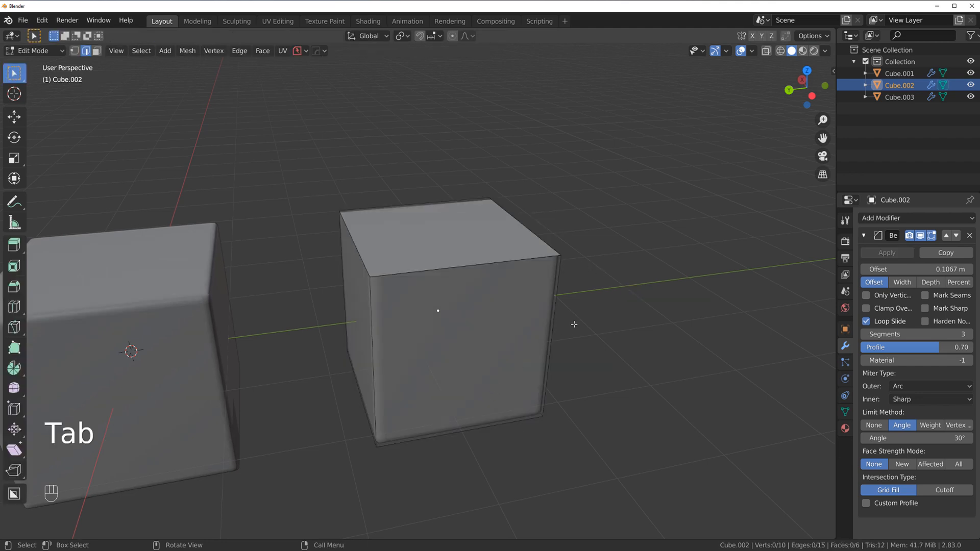
key("Tab")
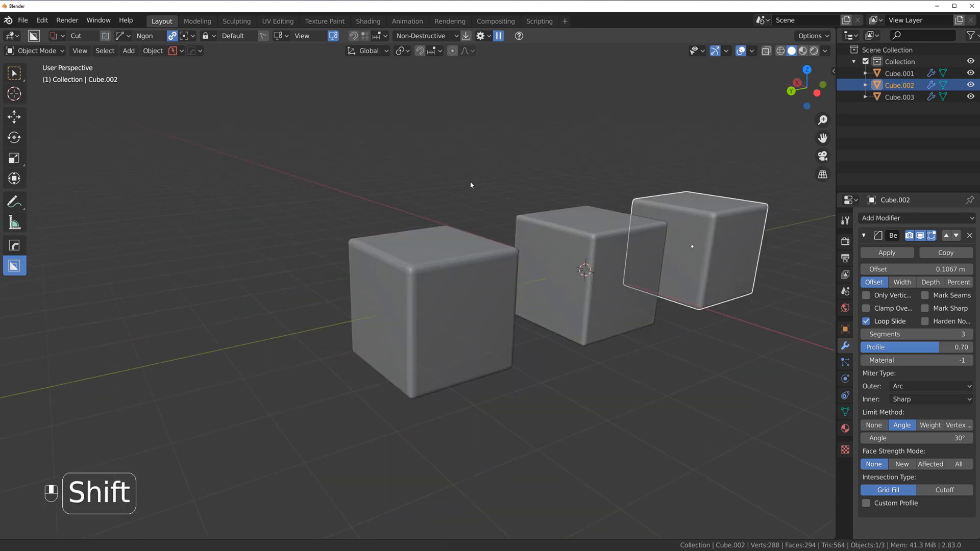
key("Tab")
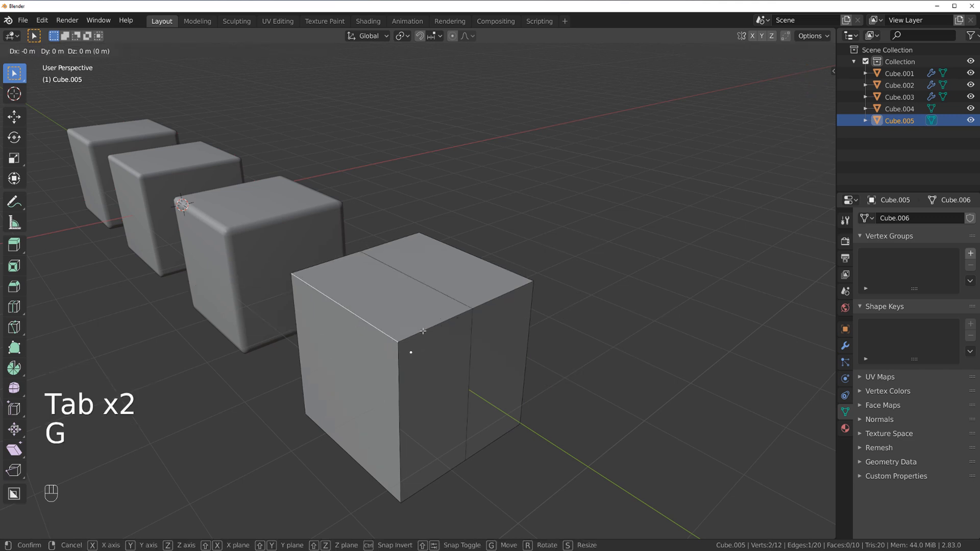
key("Tab")
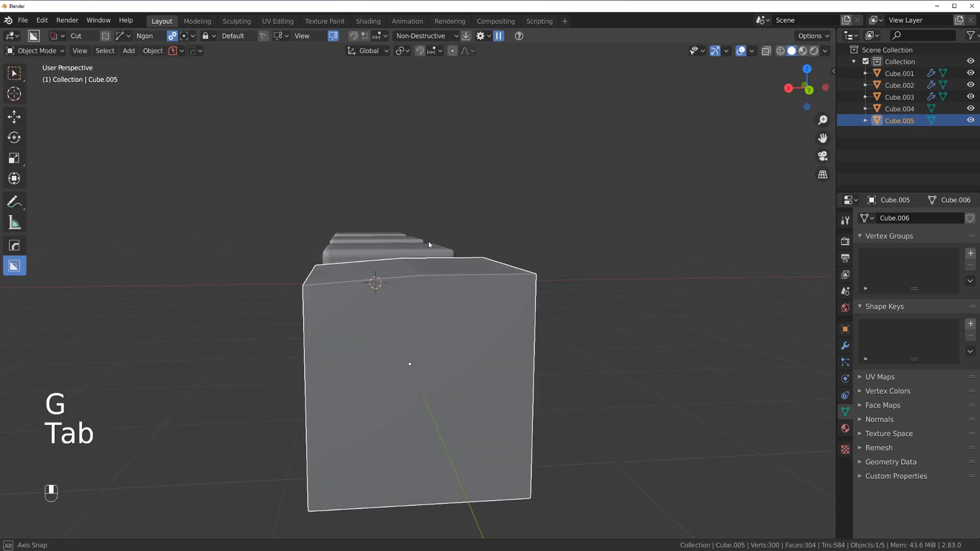
key("q")
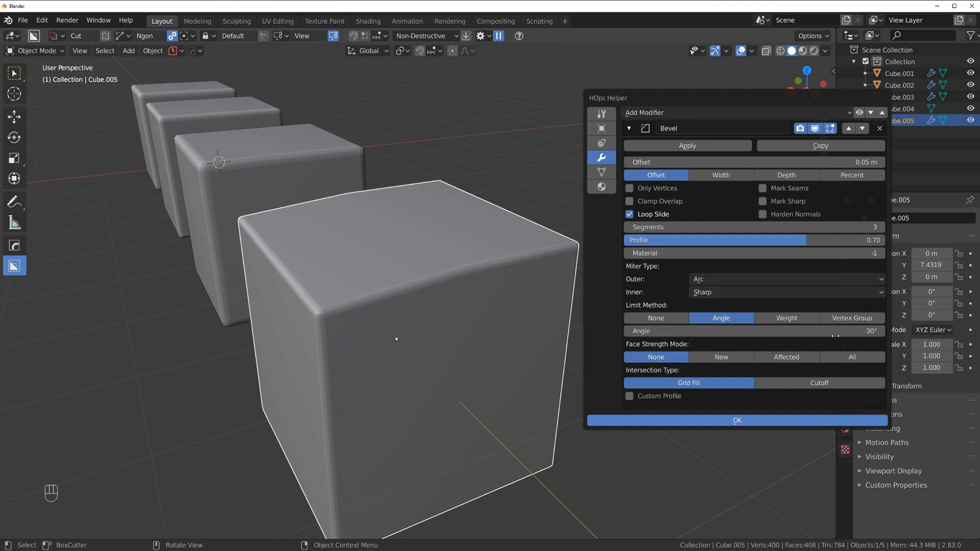
mouse_move(503, 203)
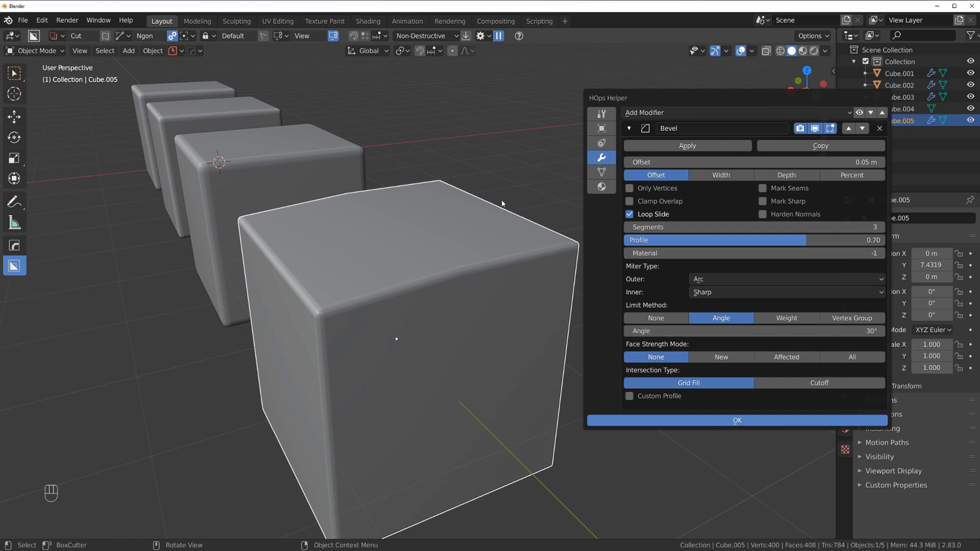
Give Cube.005 a bevel modifier, adjust its offset and set its Limit Method to Weight, leaving edges sharp
left_click(736, 420)
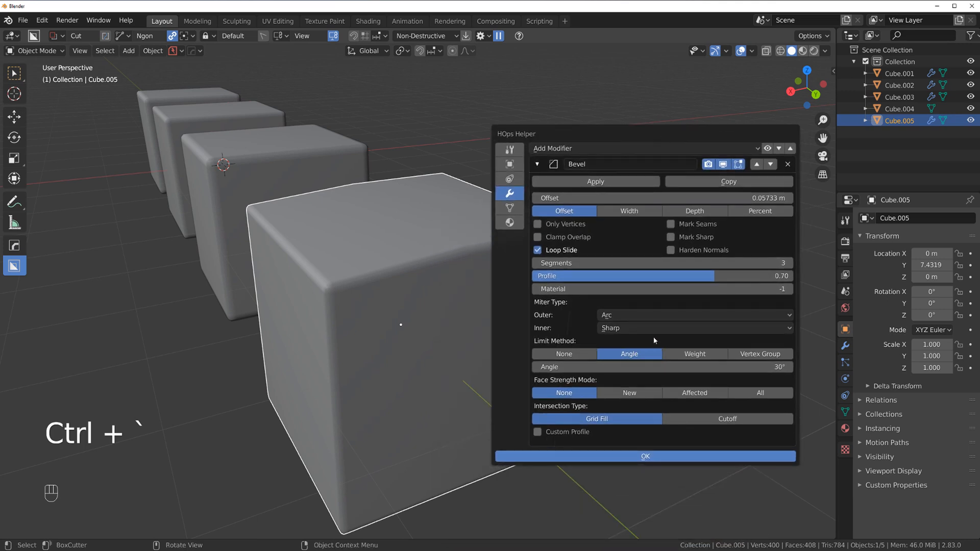
left_click(694, 354)
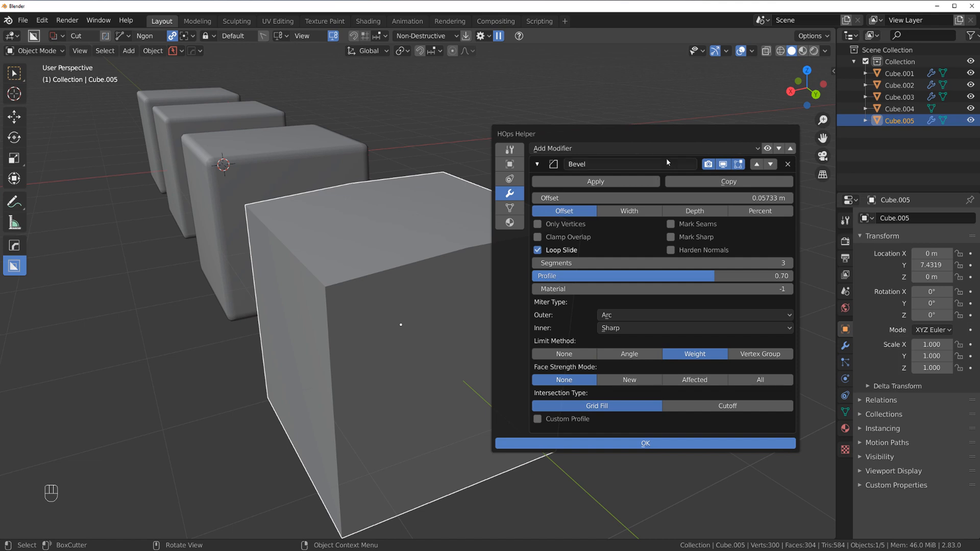
mouse_move(629, 354)
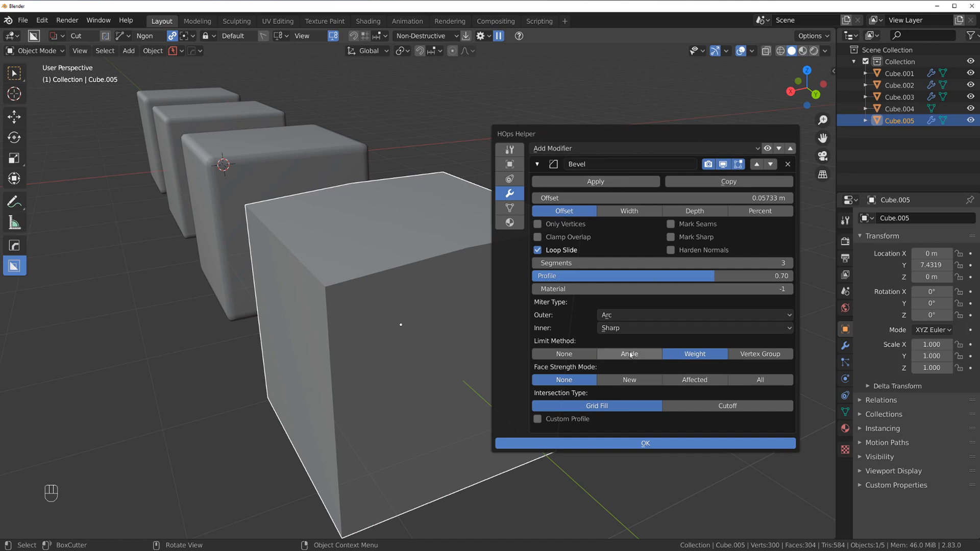
mouse_move(447, 243)
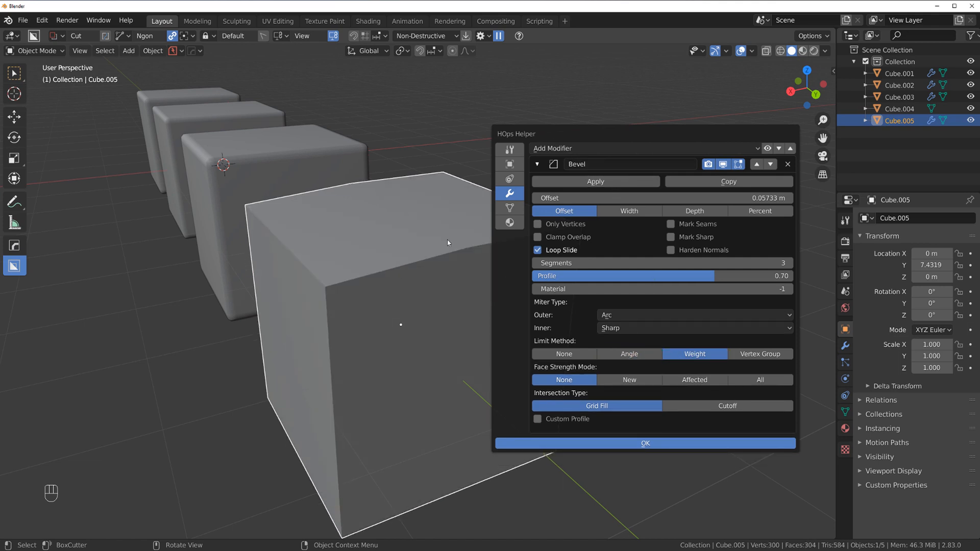
key("Tab")
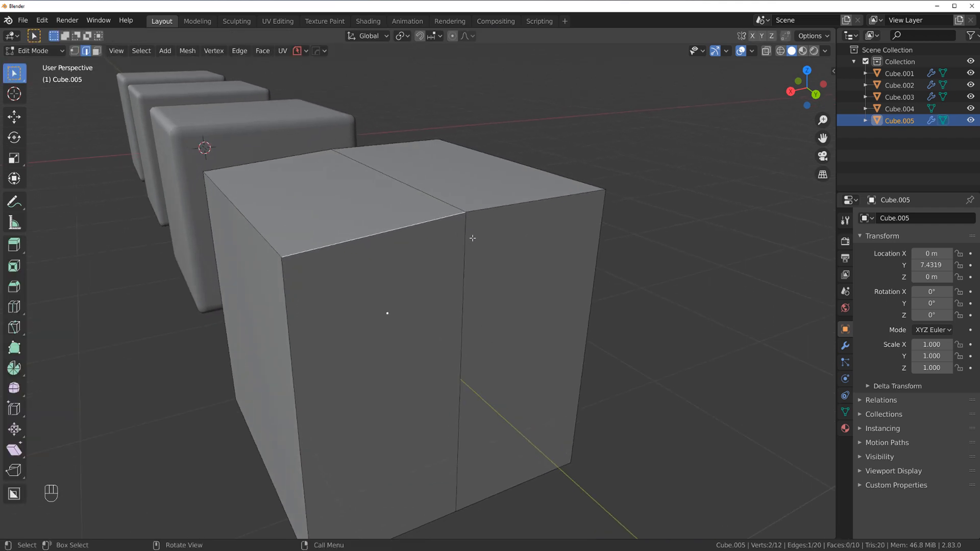
Assign an Edge Bevel Weight to the four selected edges of Cube.005 and return to Object Mode
right_click(471, 237)
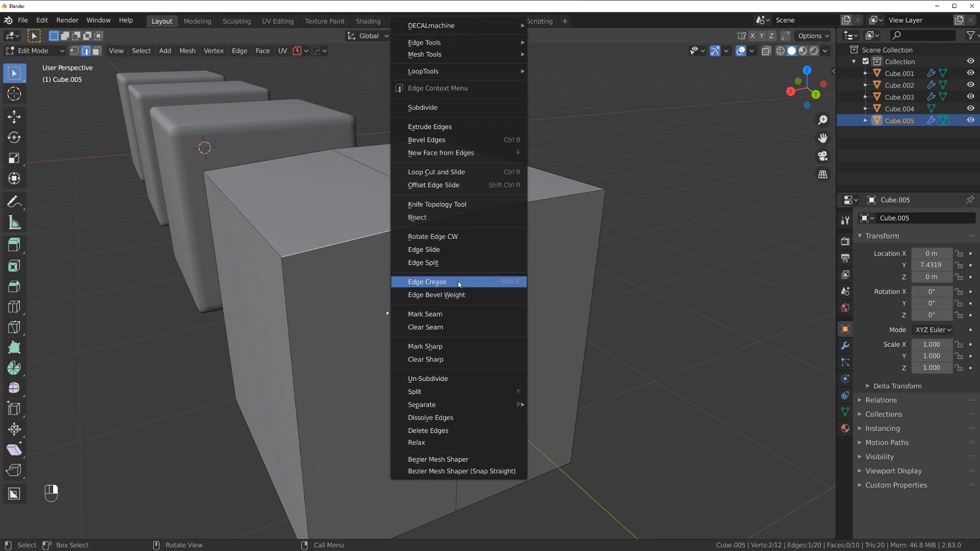
left_click(436, 294)
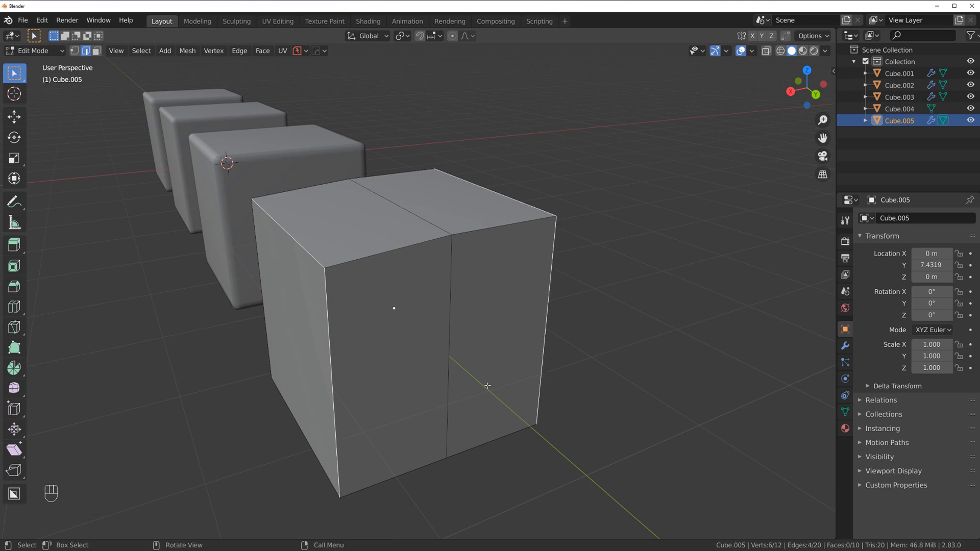
key("Tab")
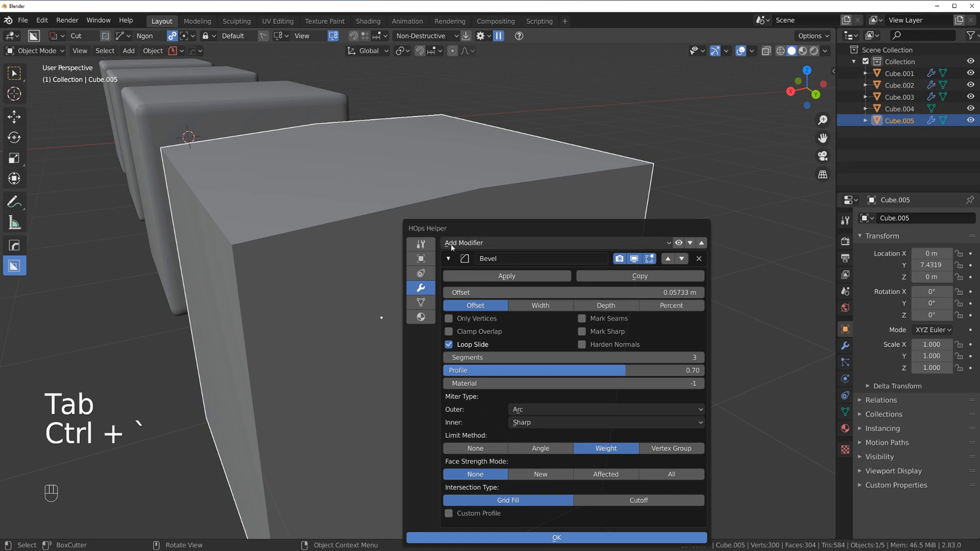
Enable Apply bweight in HOps Helper and run Sharpen so Cube.005 shows clean rounded bevels
left_click(419, 244)
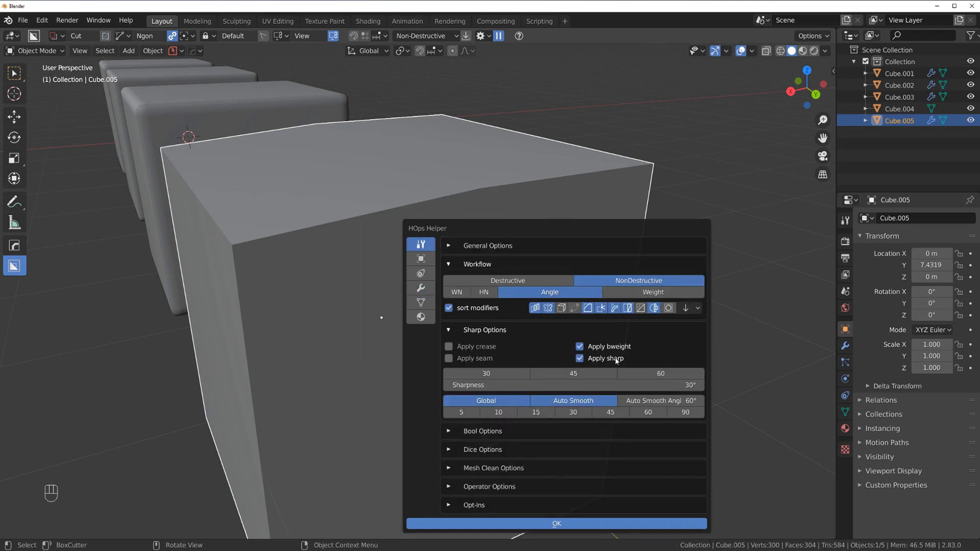
left_click(555, 522)
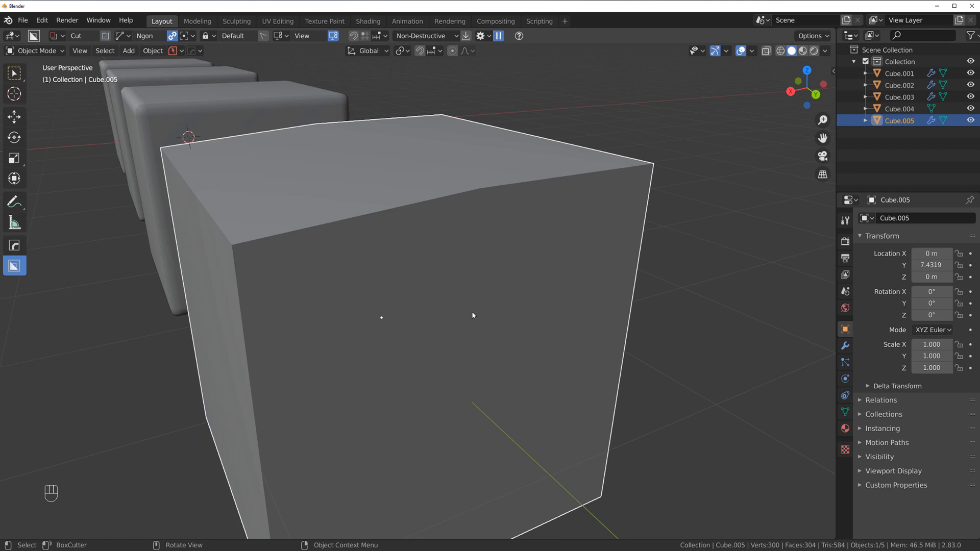
key("q")
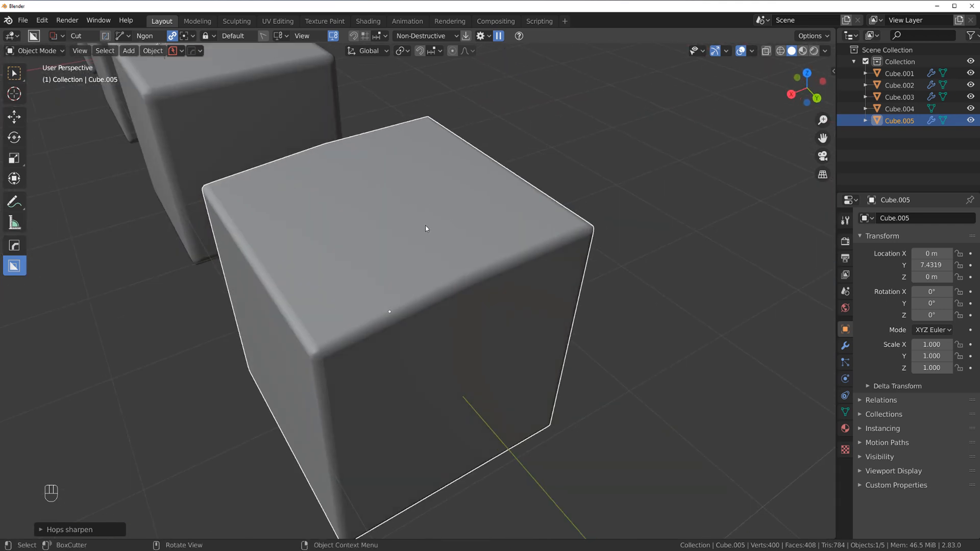
key("Tab")
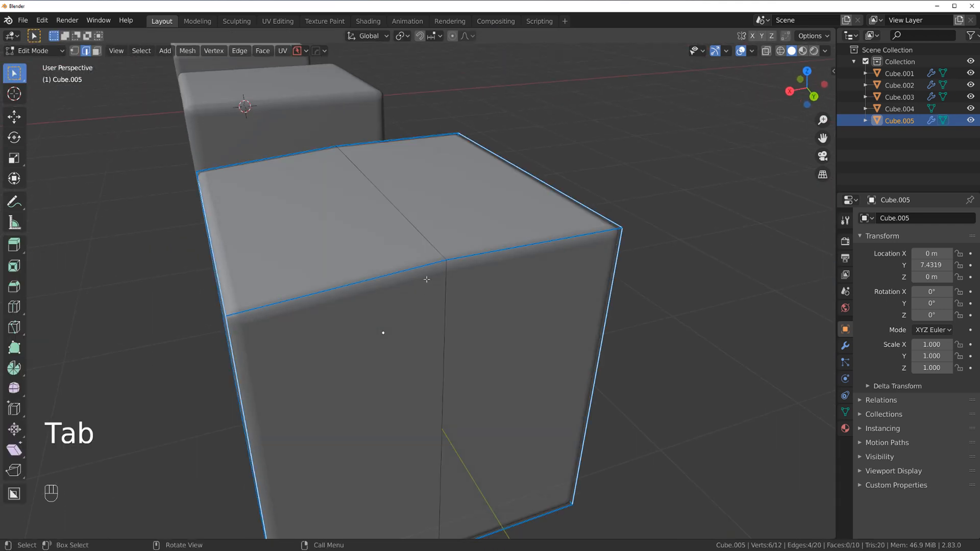
key("Tab")
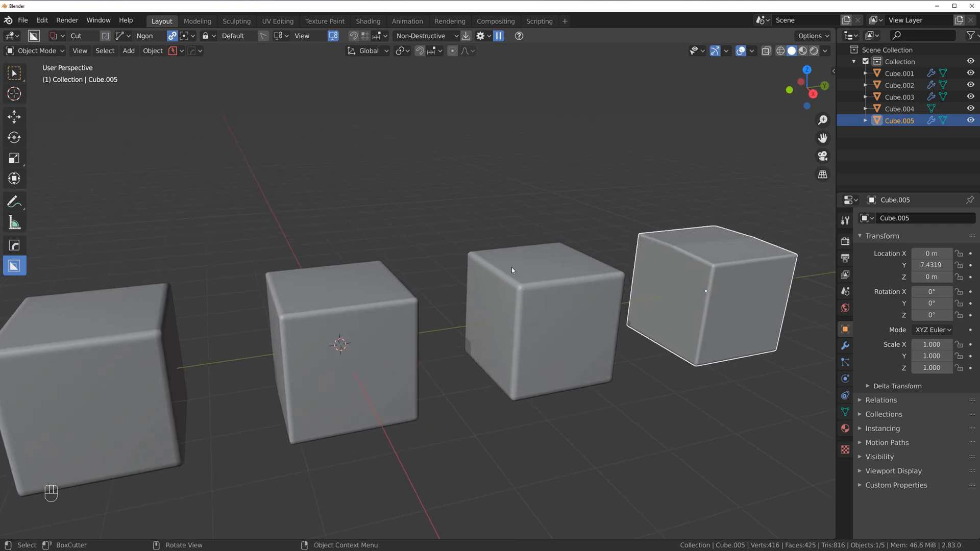
mouse_move(486, 268)
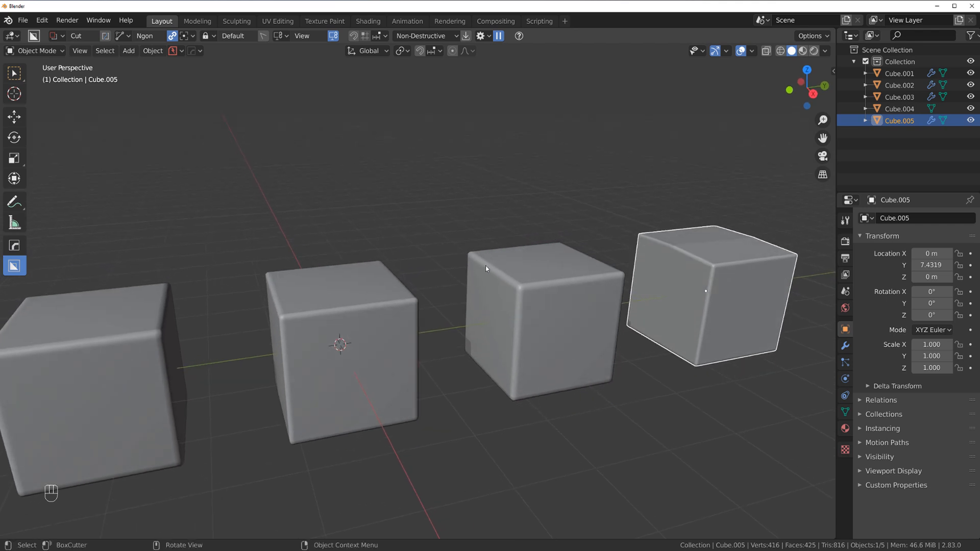
mouse_move(396, 276)
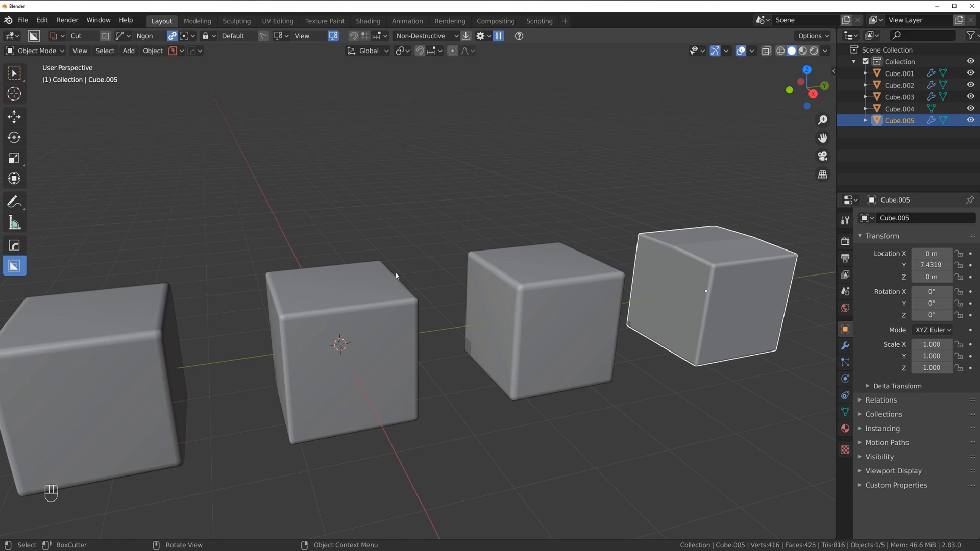